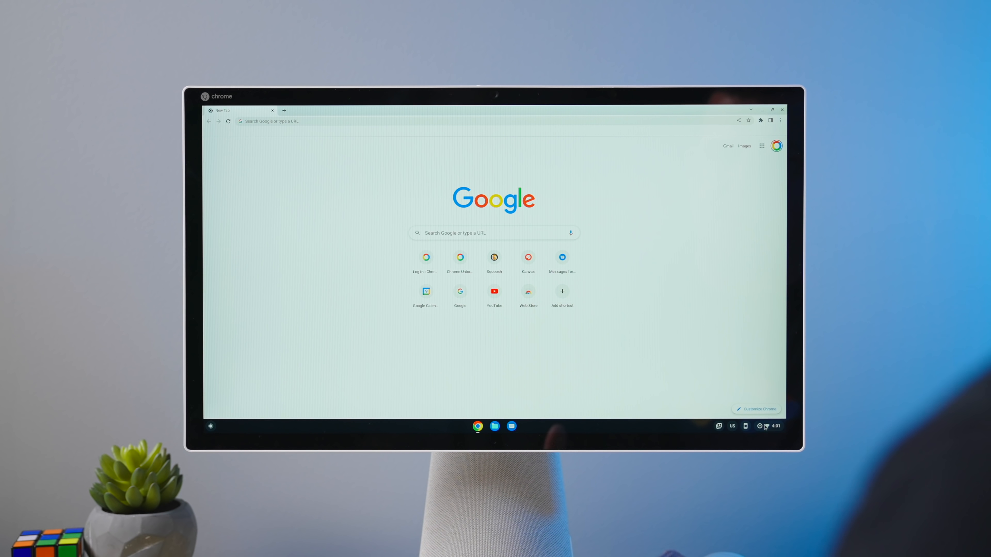
Search ChromeOS Settings for "dic" to surface the Dictation setting
left_click(770, 426)
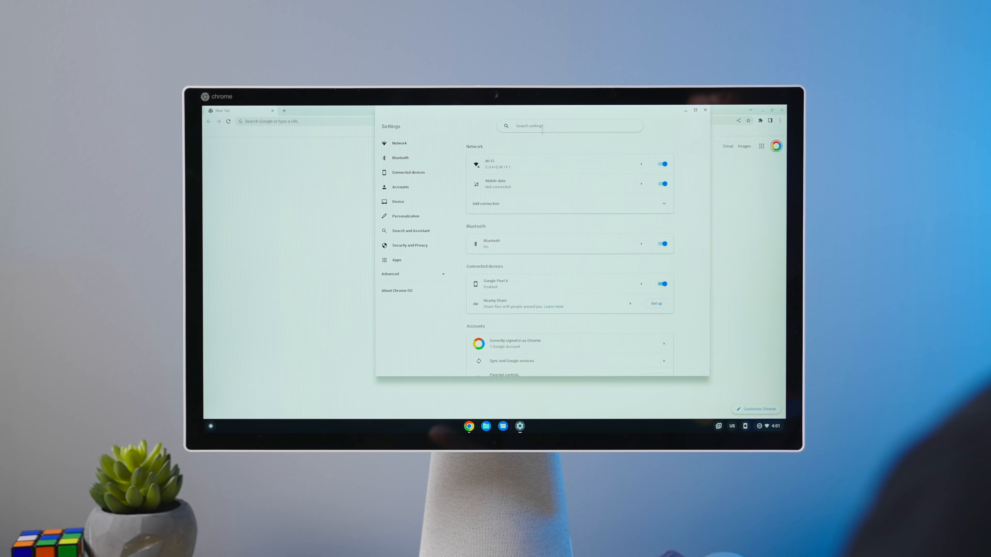
type("dict")
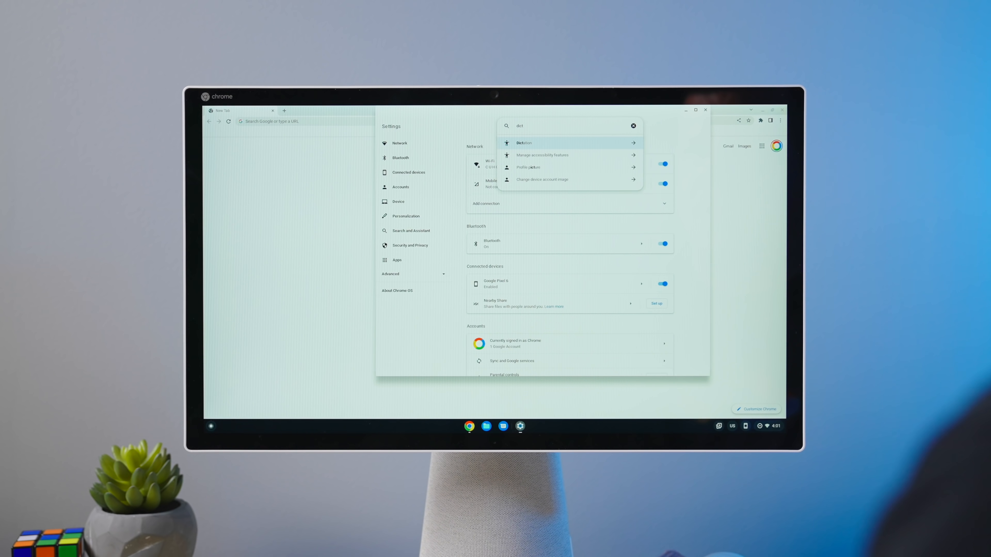
Turn on Enable dictation (speak to type) under Accessibility
left_click(524, 143)
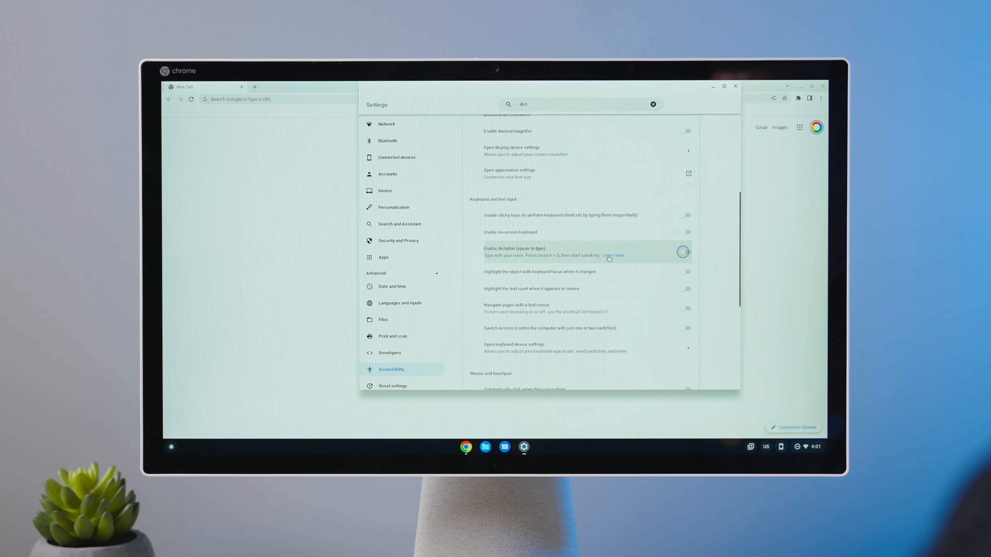
mouse_move(618, 245)
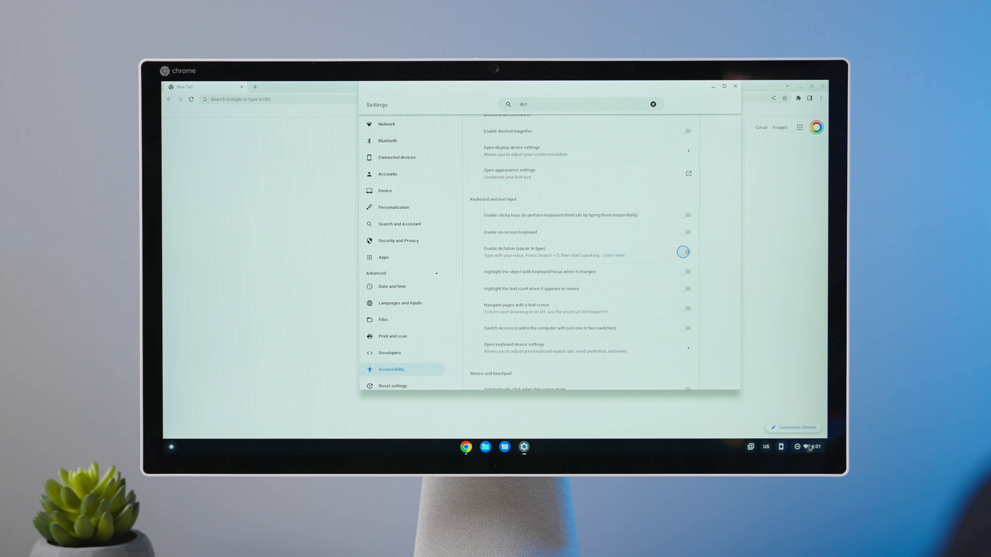
left_click(810, 446)
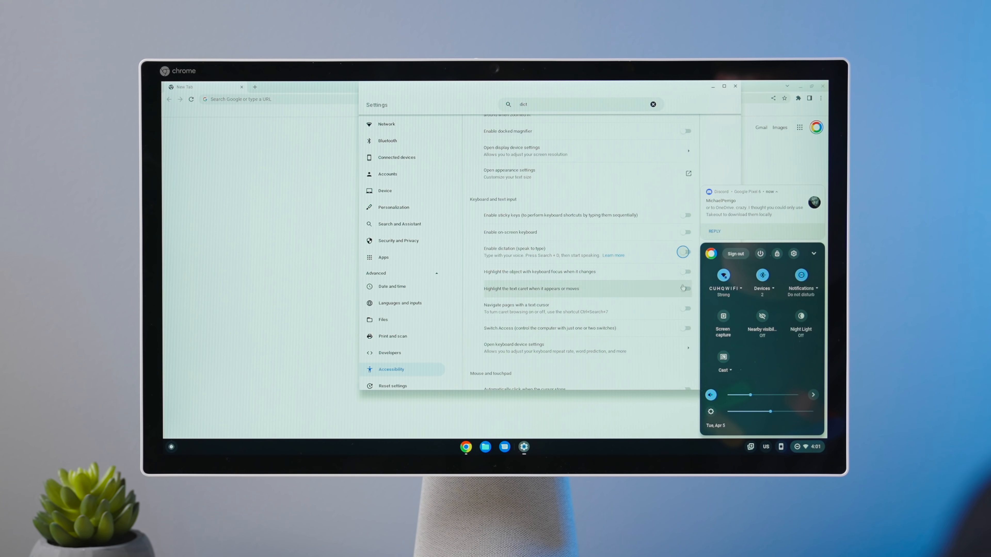
left_click(683, 252)
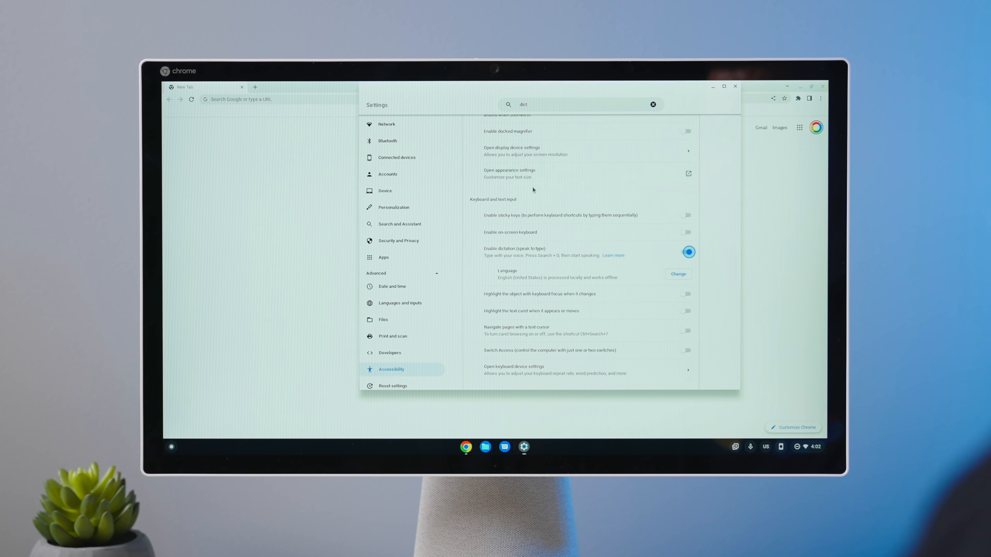
mouse_move(319, 197)
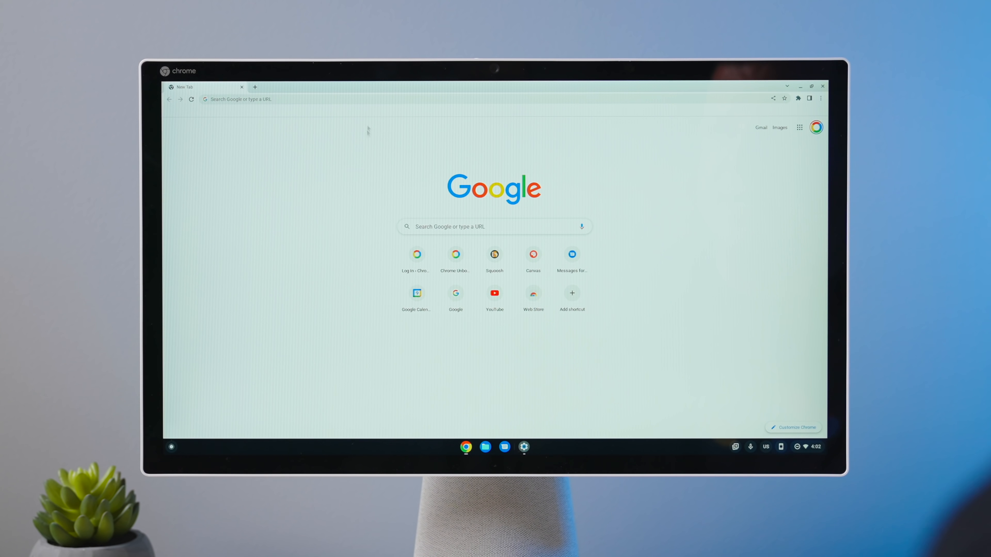
Navigate Chrome to docs.google.com to reach the Google Docs overview page
type("docs")
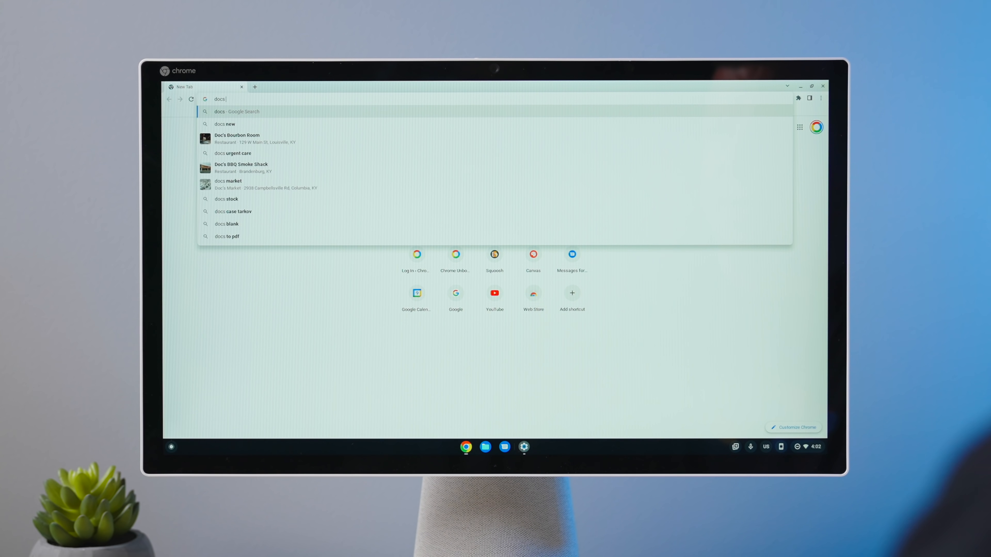
type("google.com/")
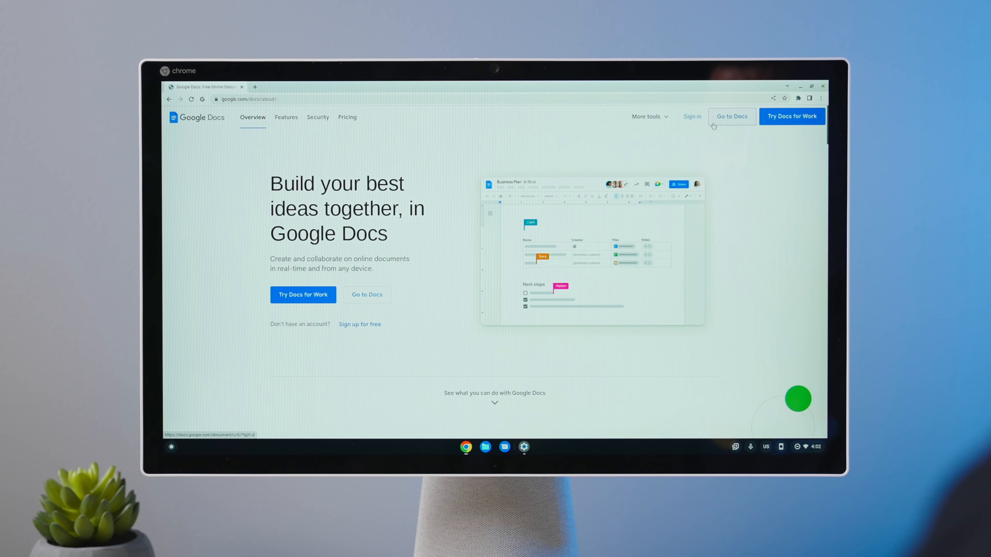
Create a new blank untitled document from the Docs template gallery
left_click(731, 117)
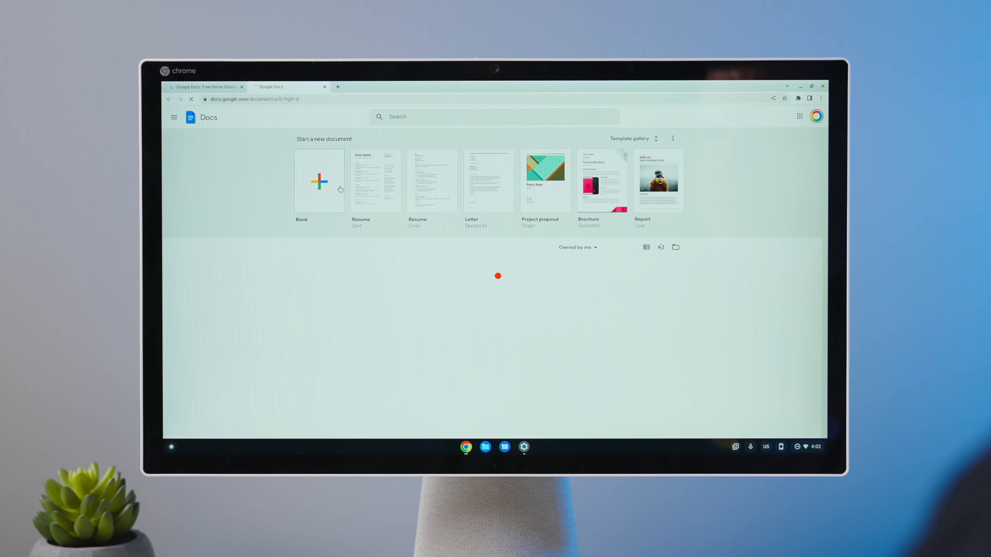
left_click(319, 181)
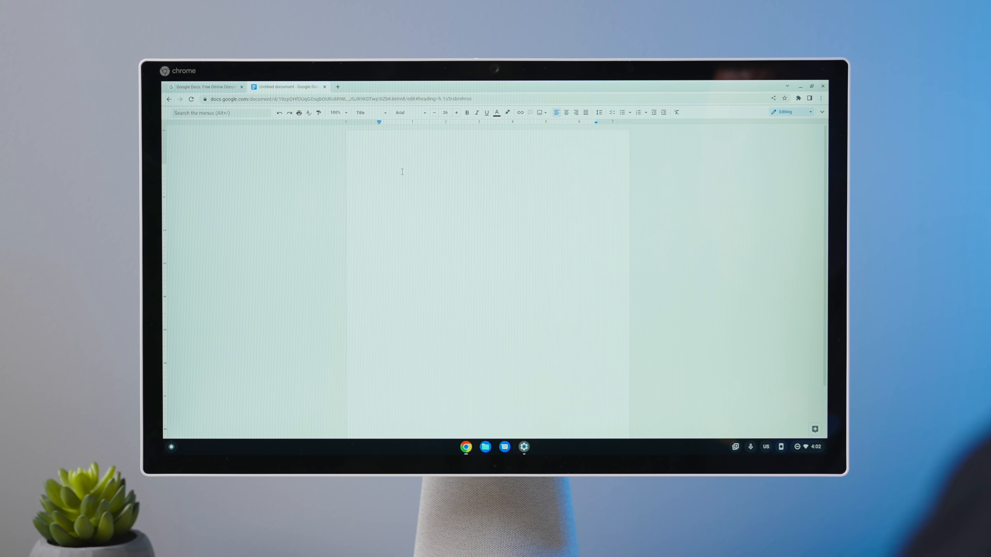
Test keyboard input in the blank document, then start dictation
type("jklfds;")
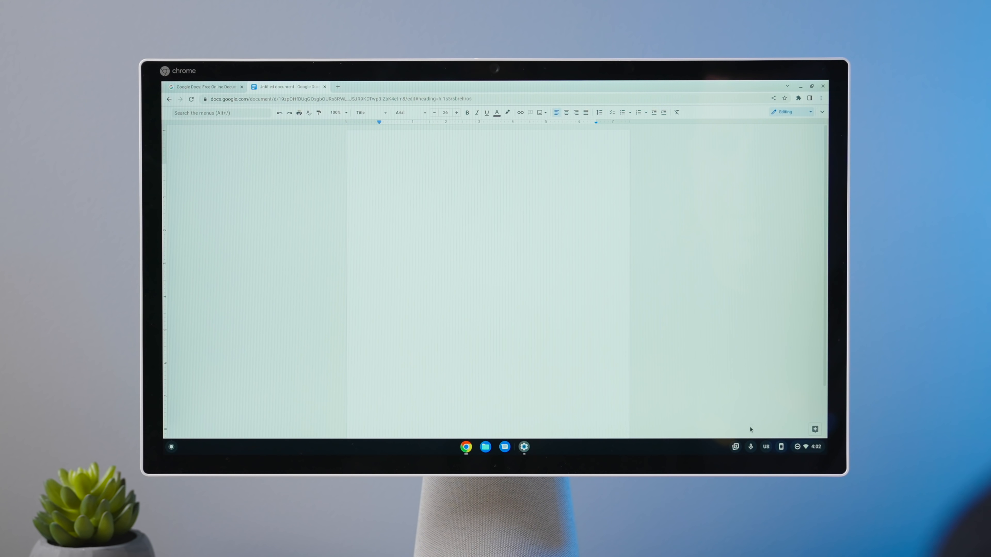
mouse_move(750, 447)
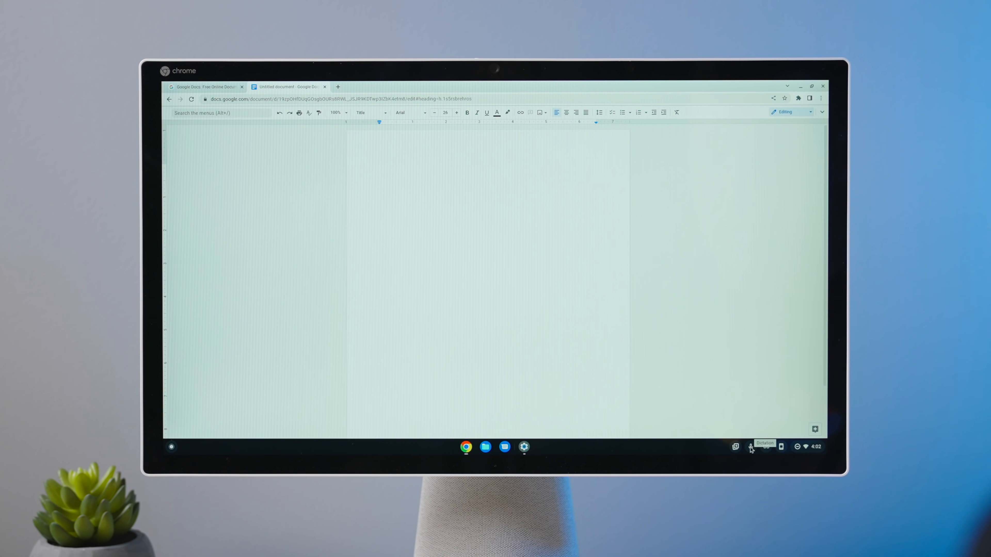
left_click(750, 447)
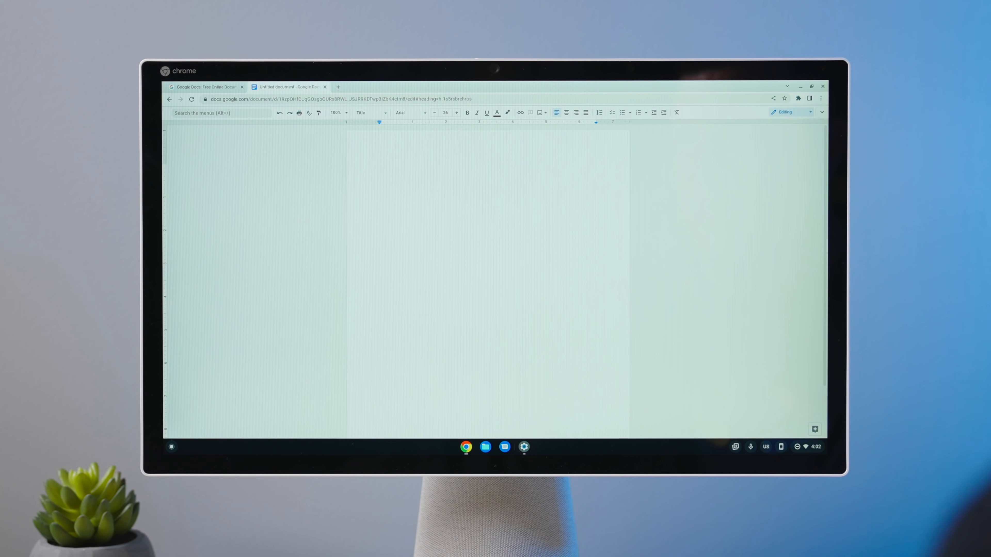
mouse_move(690, 359)
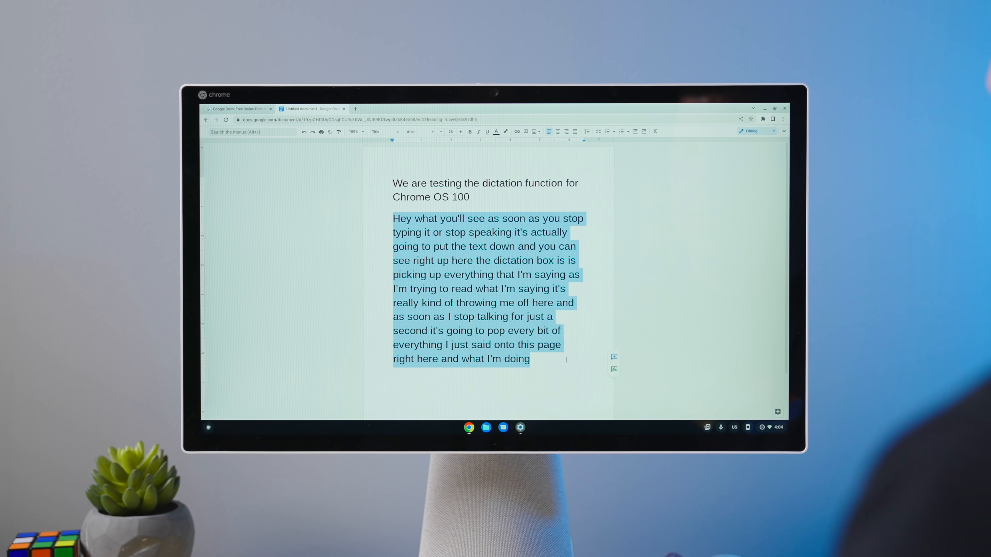
Deselect and reselect the dictated paragraph below the Chrome OS 100 heading line
left_click(549, 361)
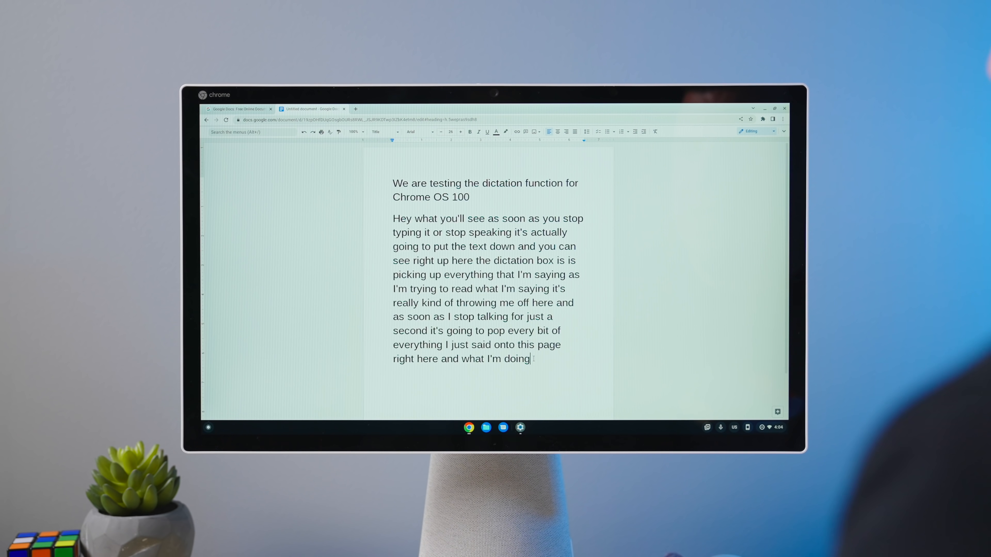
left_click_drag(392, 218, 530, 359)
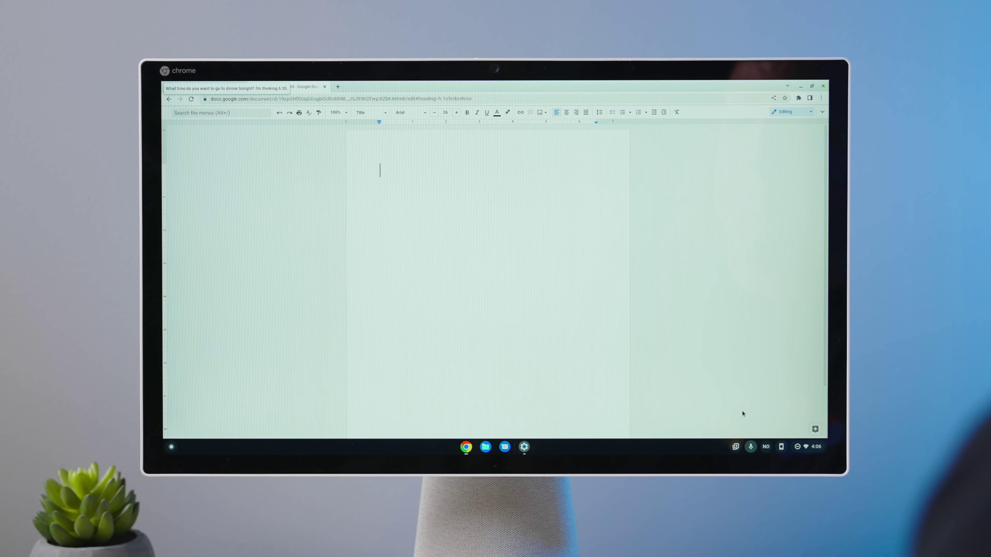
Dictate "What time do you want to go to dinner tonight? I'm thinking 6:30."
type("What time do you want to go to dinner tonight? I'm thinking 6:30.")
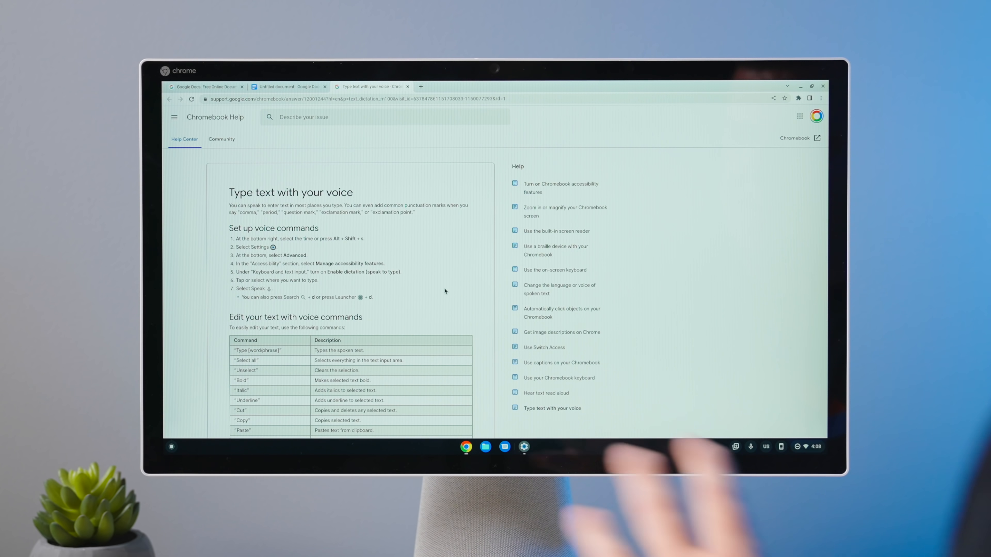
Scroll the Type text with your voice article down to the voice command table
scroll("down", 3)
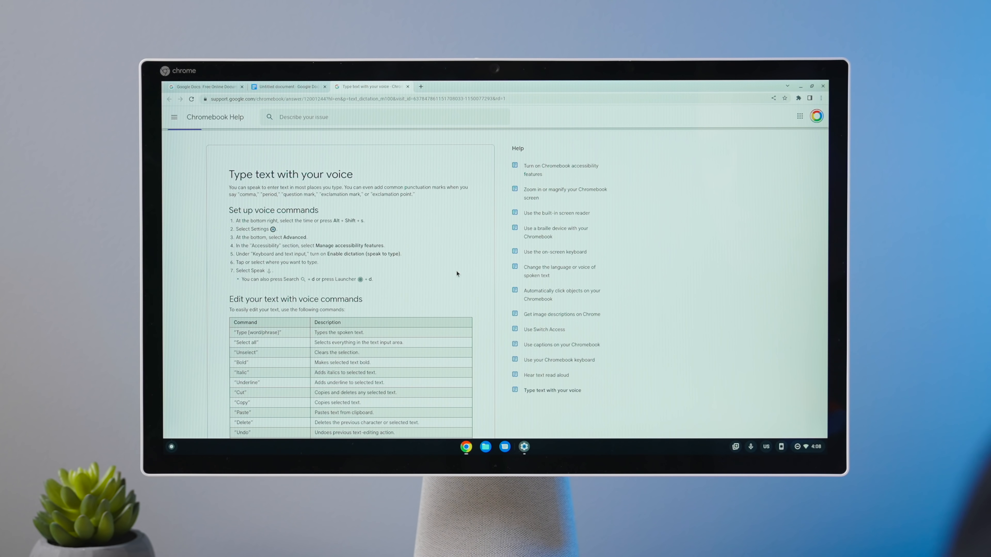
scroll("down", 3)
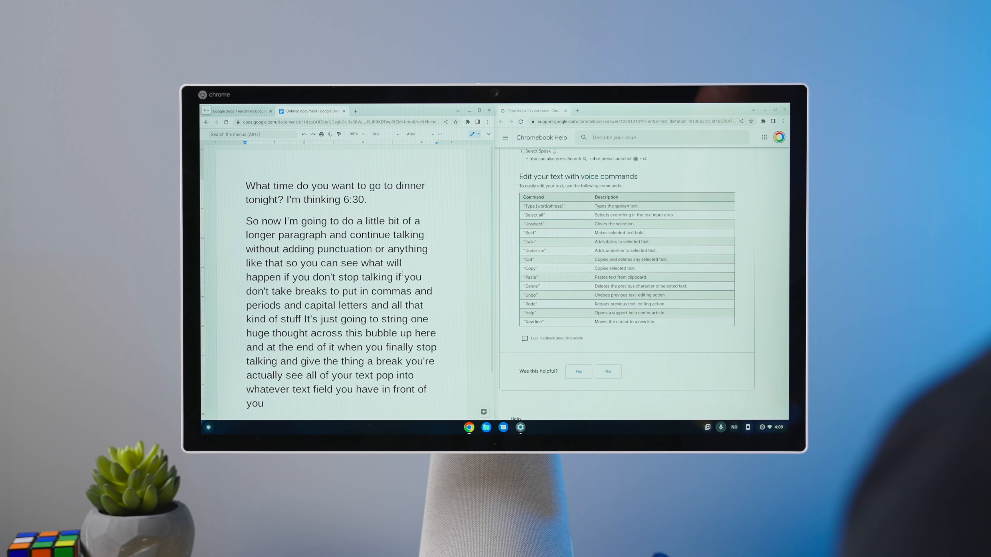
Select all, then dictate the paragraph about starting to type again ending "I'm at the end of my paragraph."
key("ctrl+a")
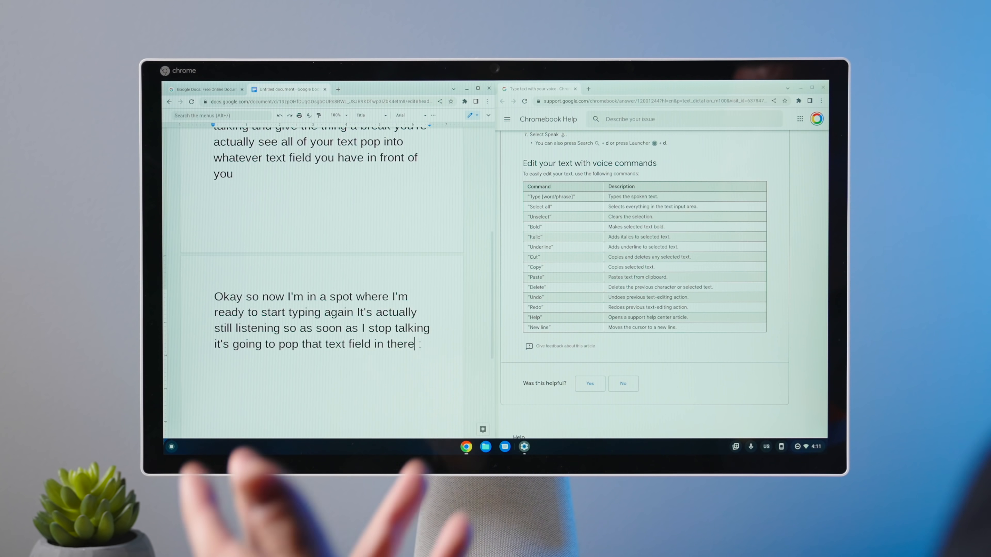
left_click_drag(239, 312, 414, 344)
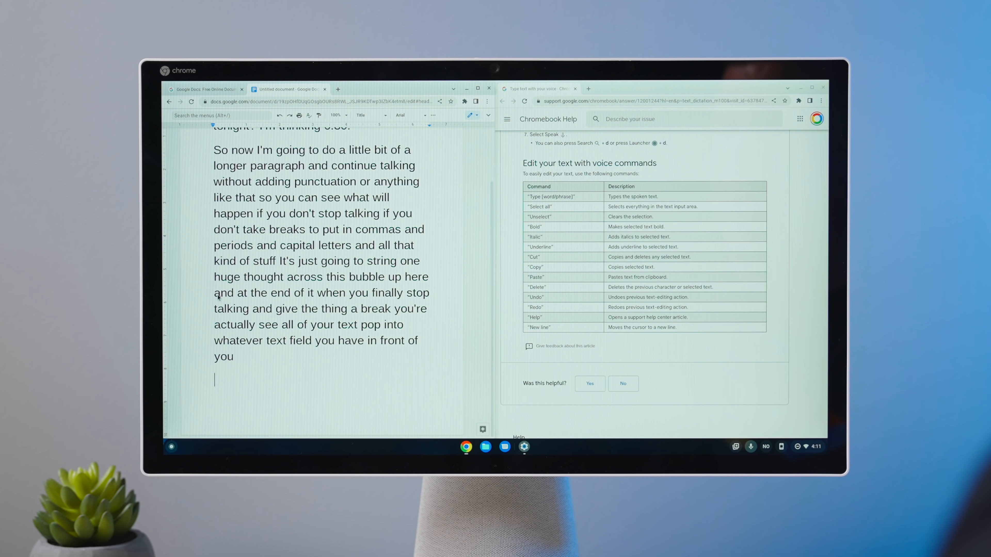
type("Okay so now I'm in a spot where I'm ready to start typing again It's actually still listening so as soon as I stop talking it's going to pop that text field in there.")
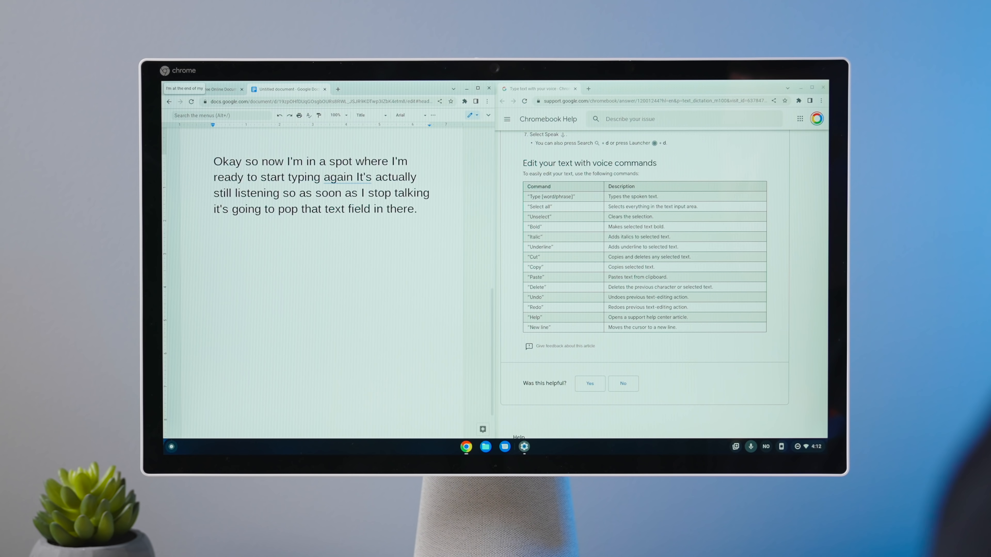
type("I'm at the end of my paragraph.")
type("Now I'm going to start a whole new paragraph. And in this new paragraph I am going to use it to maybe do some bold italic and underlining.")
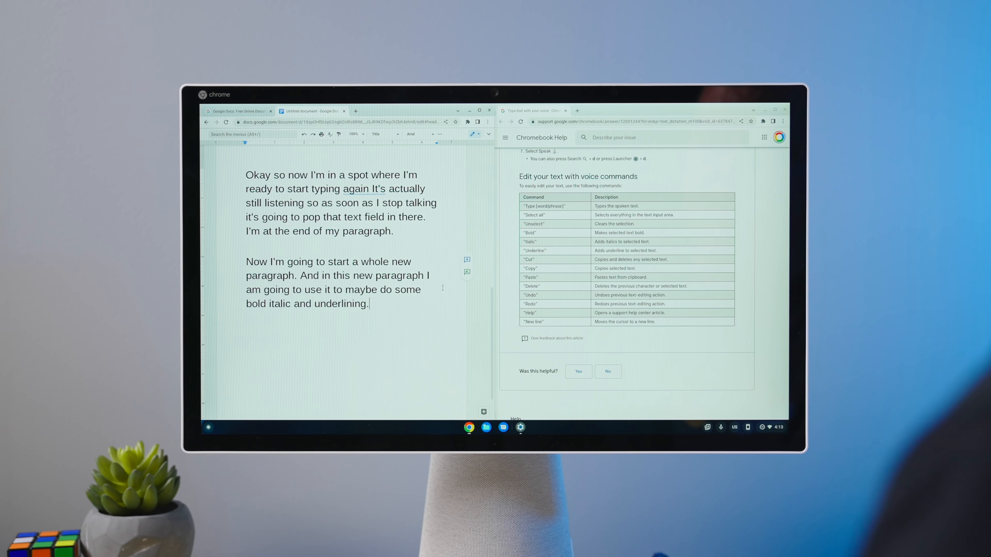
Select a short span of the dictated paragraph to try bold, italic and underline commands
left_click_drag(245, 261, 293, 275)
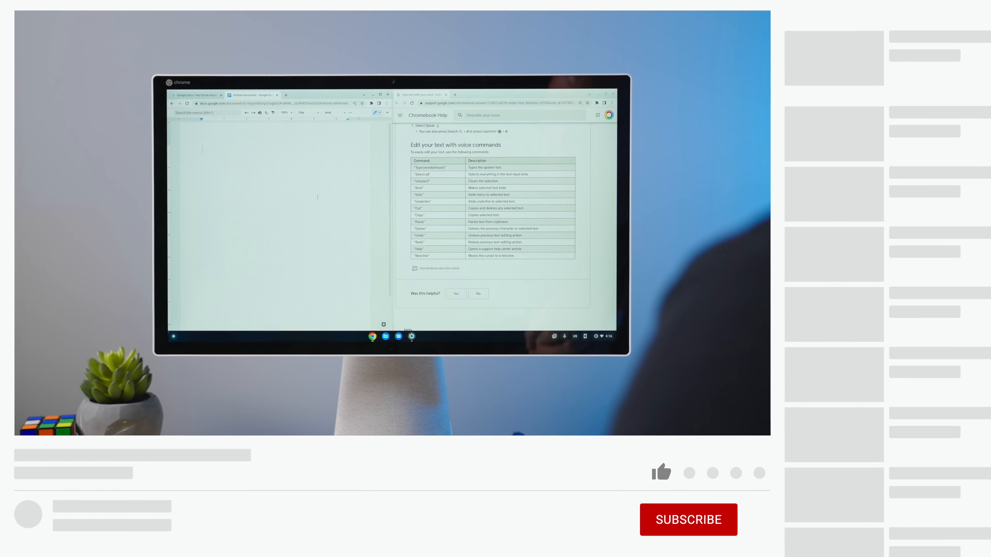
Clear the dictated paragraphs from the Google Docs document after the 'Select all' command
left_click(632, 453)
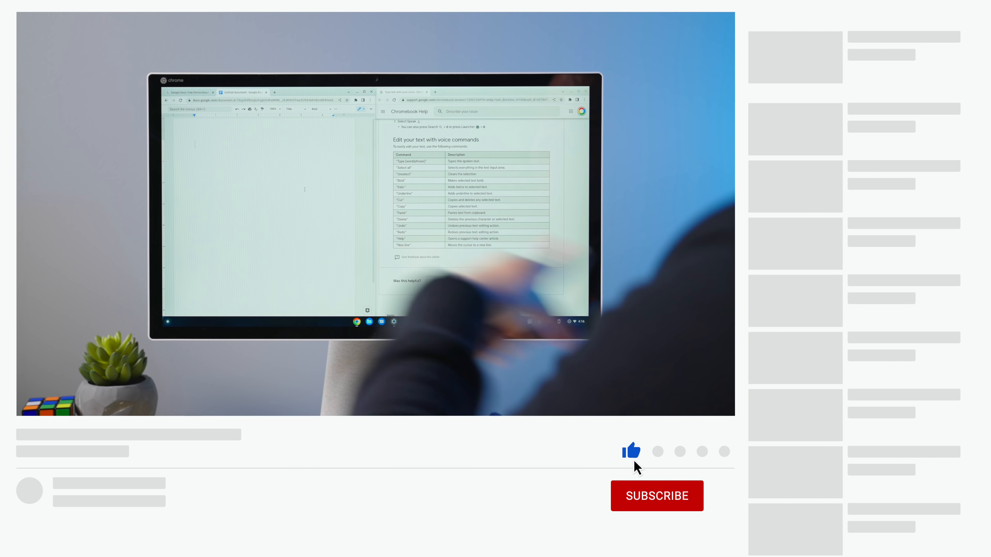
left_click(657, 496)
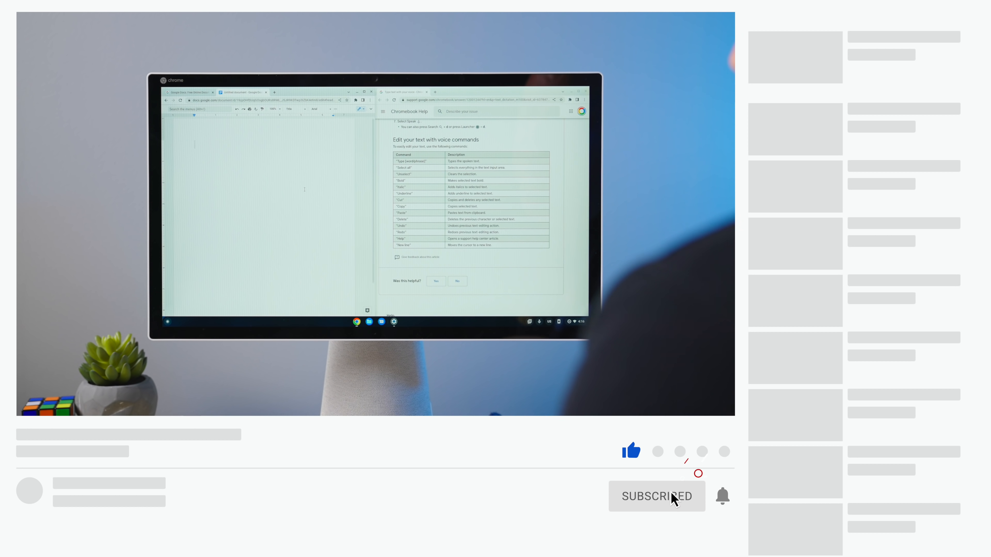